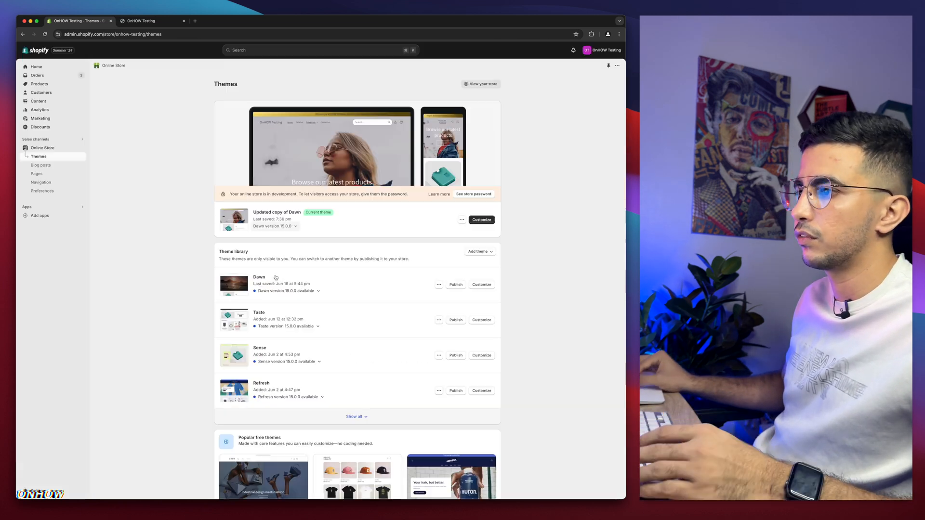
# Expand the Theme library to list all installed themes
pyautogui.scroll(-3)
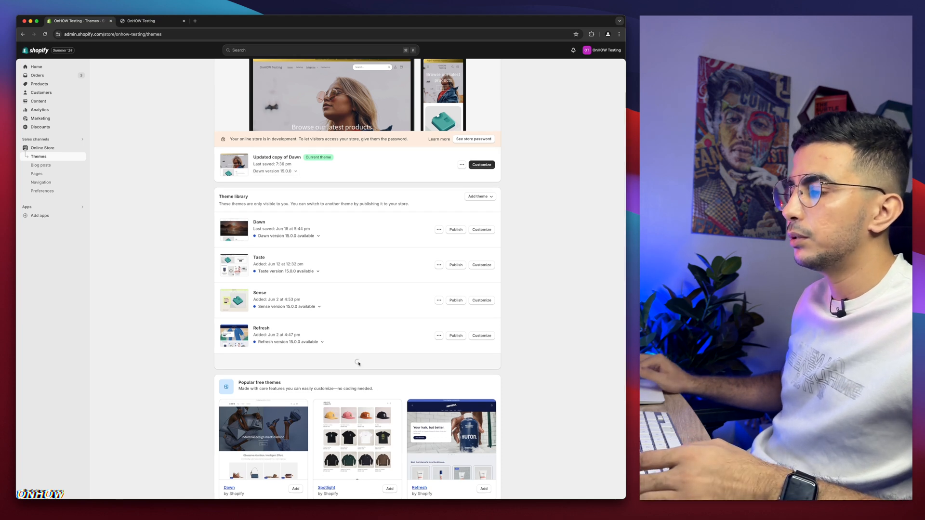
pyautogui.click(357, 362)
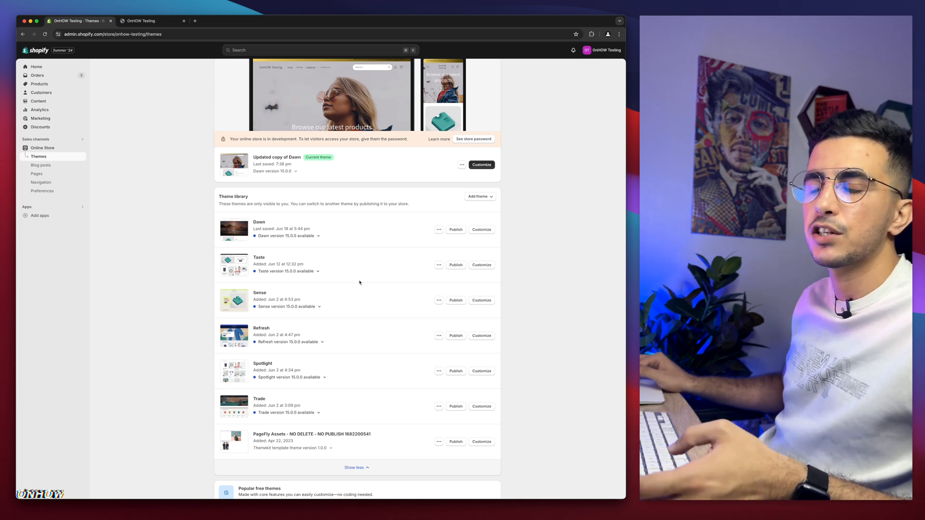
pyautogui.moveTo(340, 308)
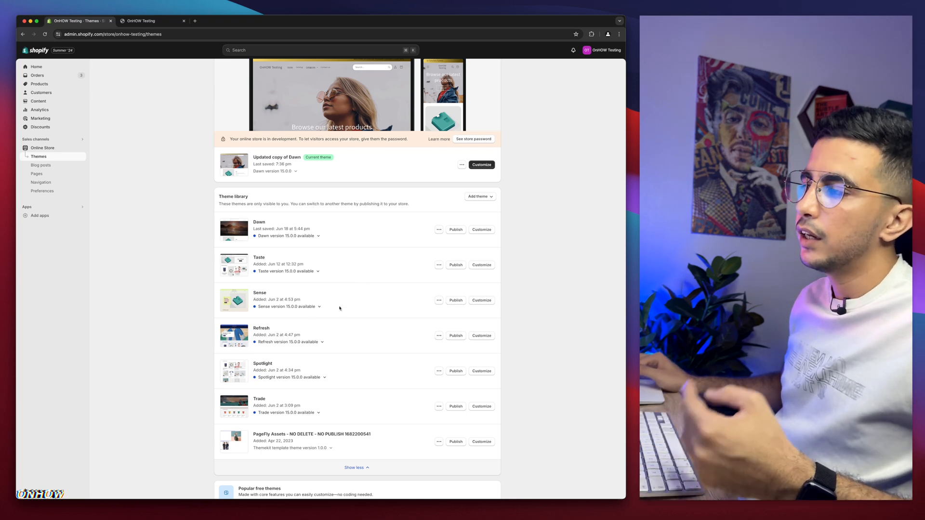
pyautogui.moveTo(330, 206)
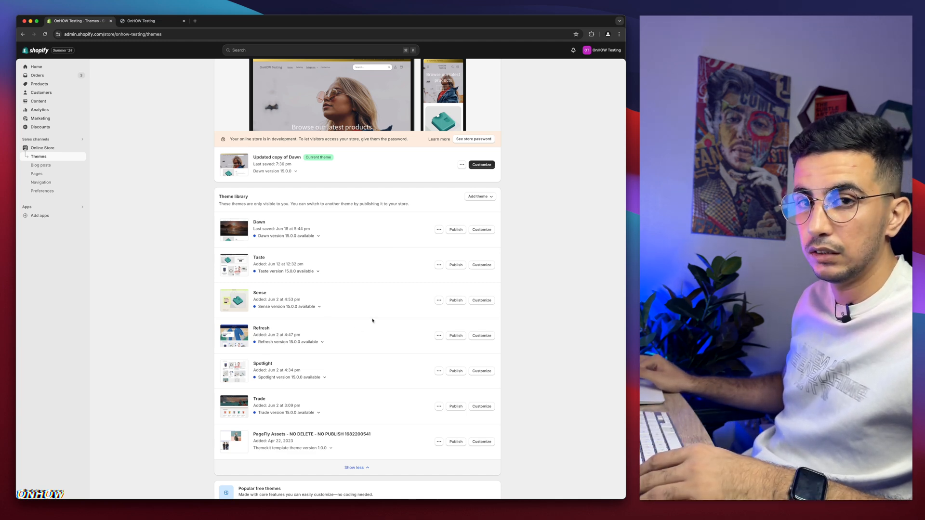
pyautogui.moveTo(354, 262)
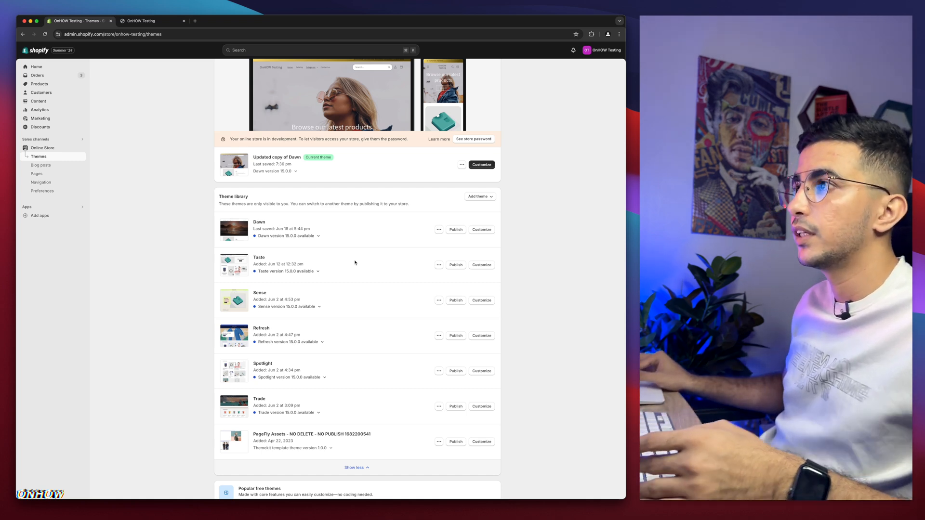
pyautogui.moveTo(349, 258)
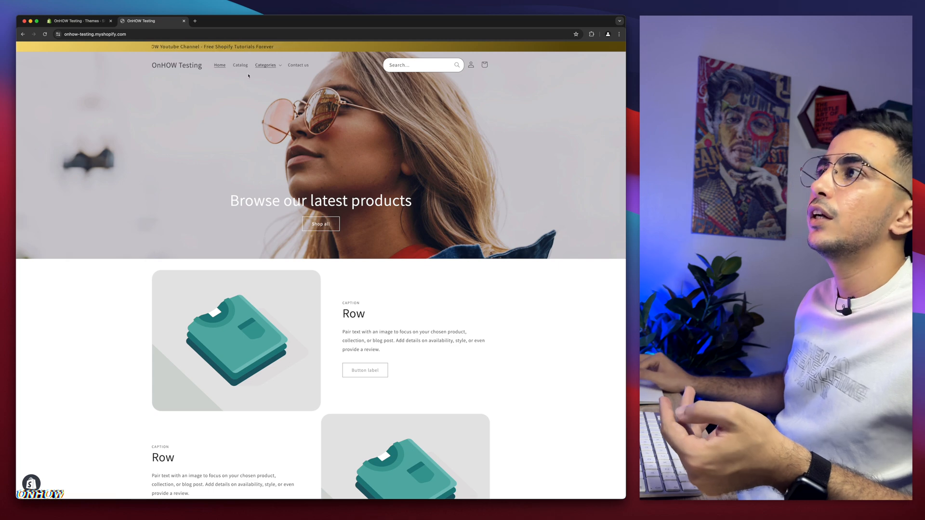
# Add the Anchor Bracelet Mens (Gold, $69.99) to the cart and view the cart page
pyautogui.scroll(-3)
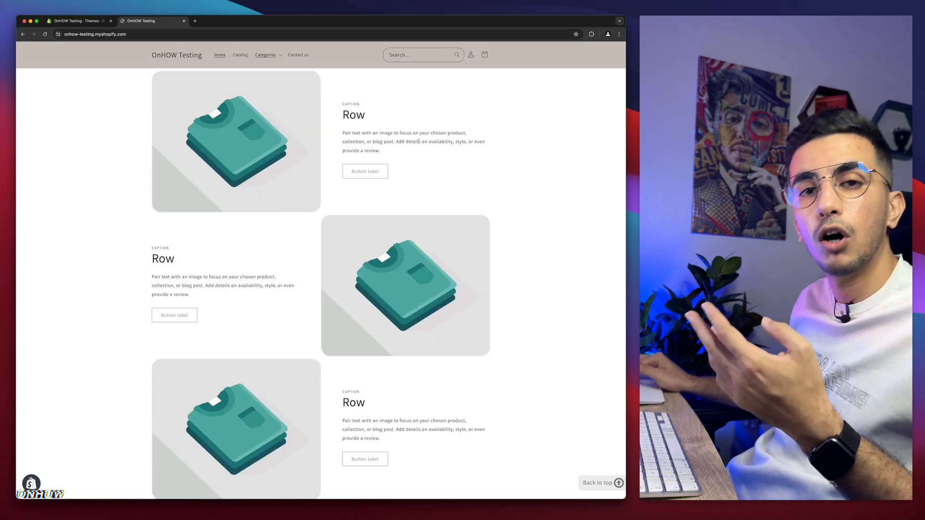
pyautogui.scroll(-3)
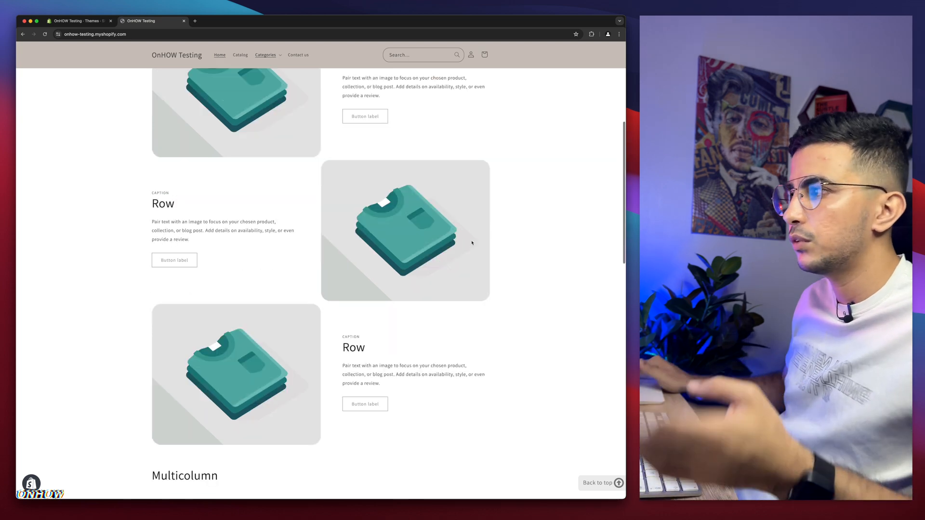
pyautogui.scroll(-3)
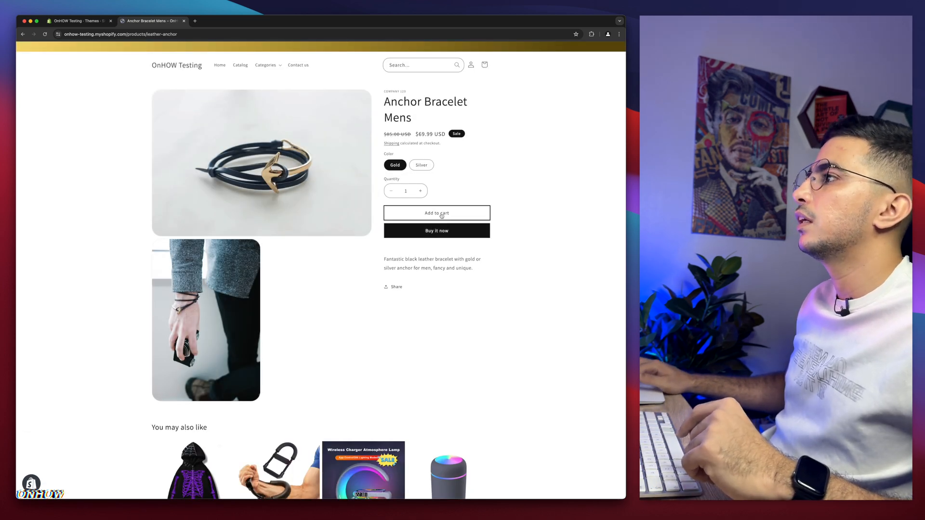
pyautogui.click(435, 213)
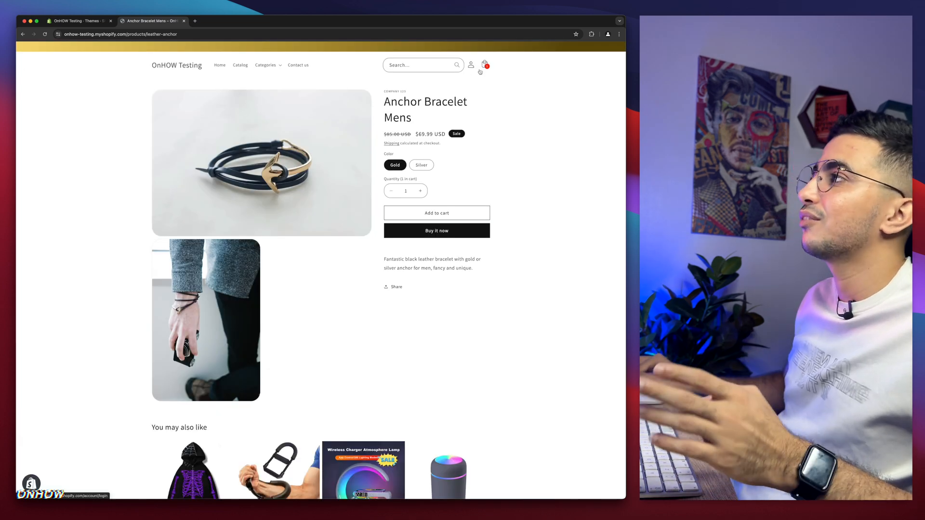
pyautogui.click(485, 64)
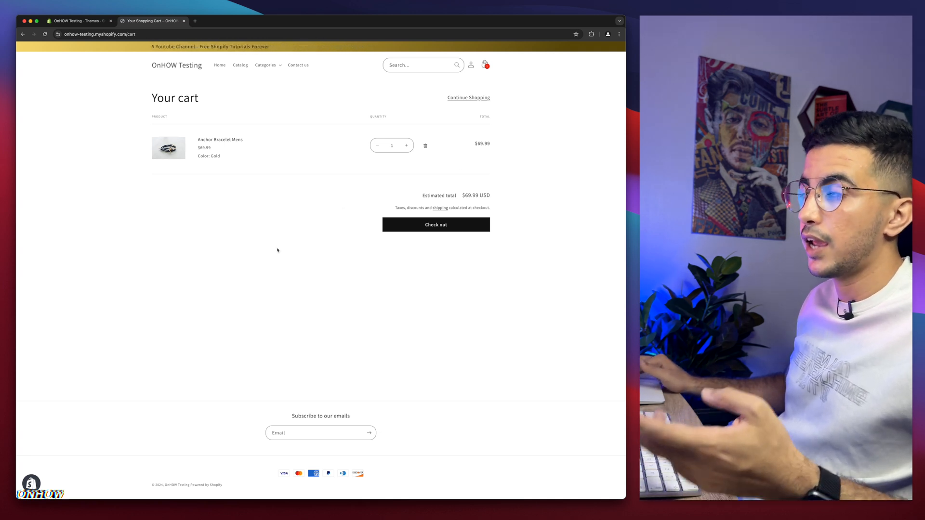
# From the admin Themes page, launch Edit default theme content for the current Dawn copy
pyautogui.click(77, 20)
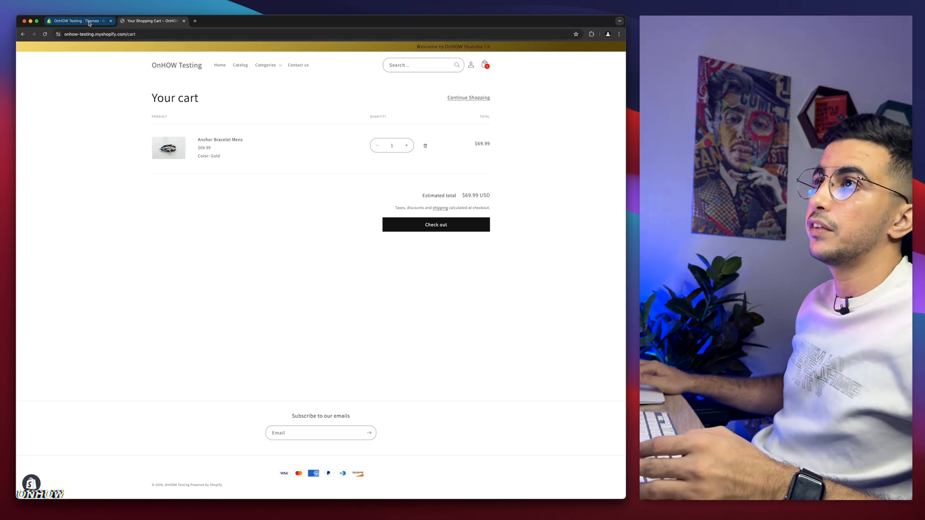
pyautogui.click(77, 20)
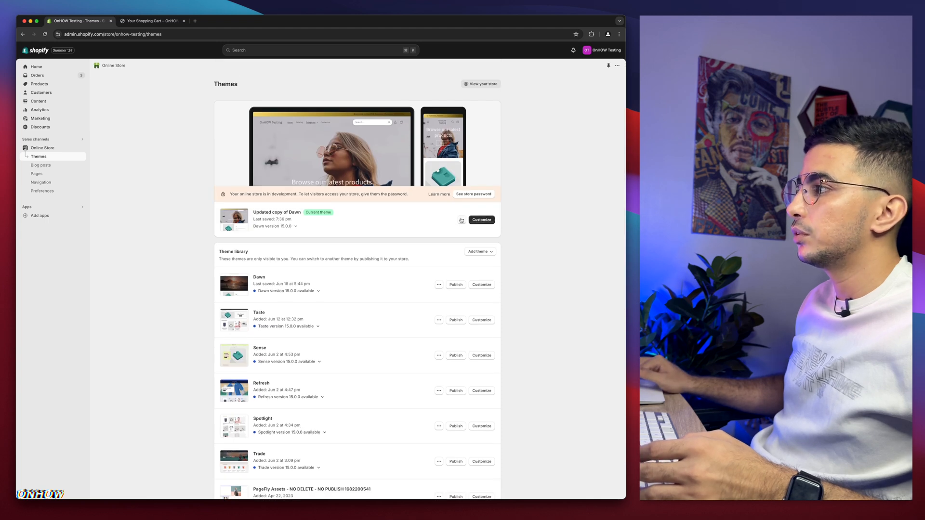
pyautogui.click(462, 220)
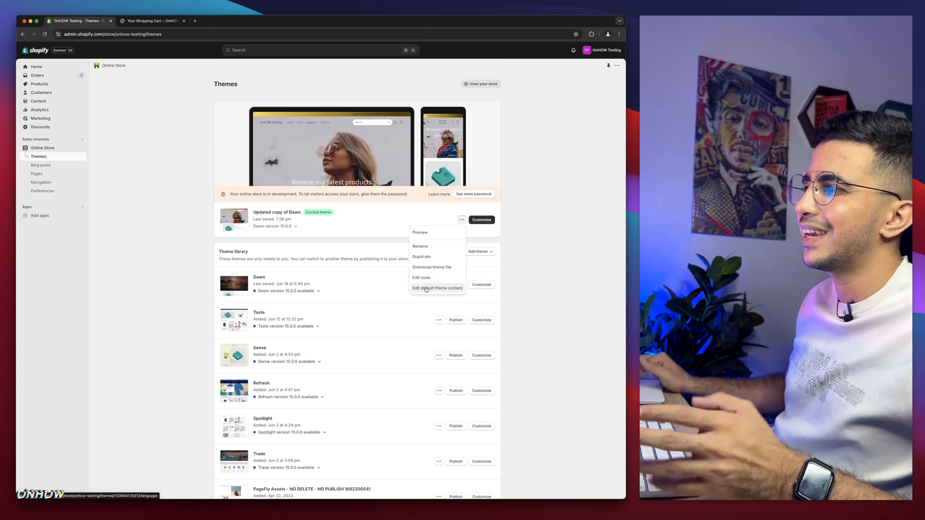
pyautogui.click(438, 288)
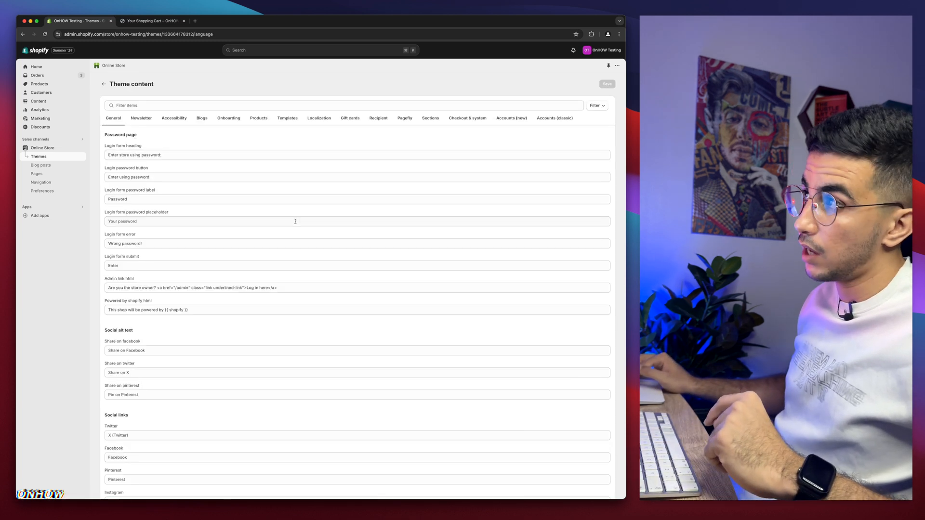
# Filter theme content for 'continue shopping', clear the General label, save, and return to the cart
pyautogui.click(344, 105)
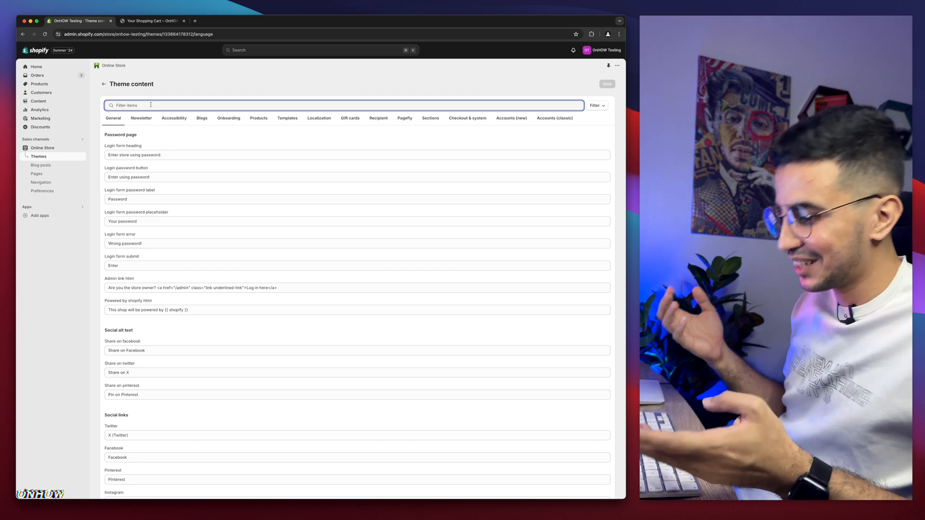
pyautogui.write('ci')
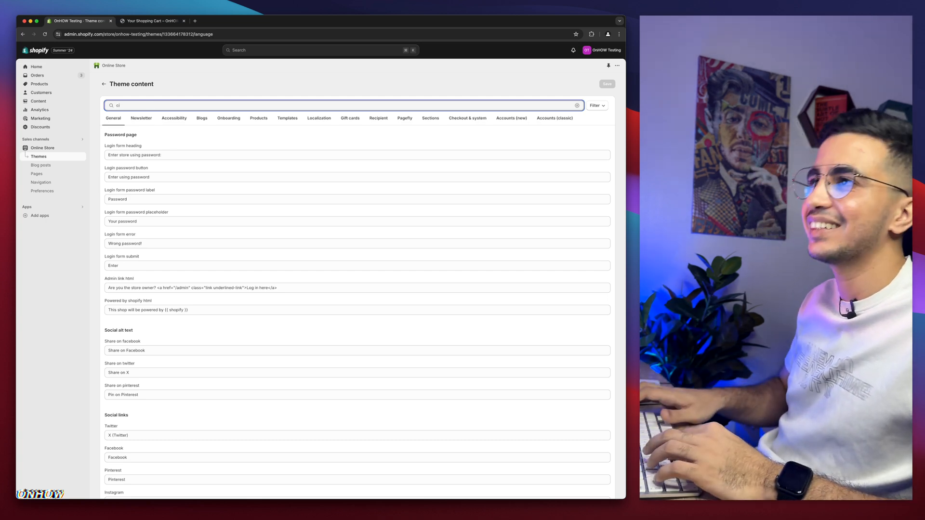
pyautogui.write('continueshopping')
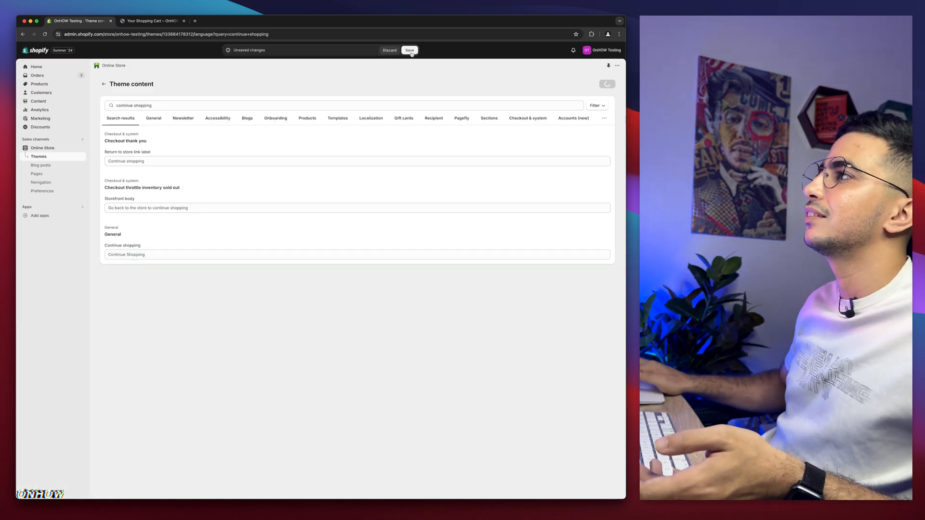
pyautogui.click(152, 20)
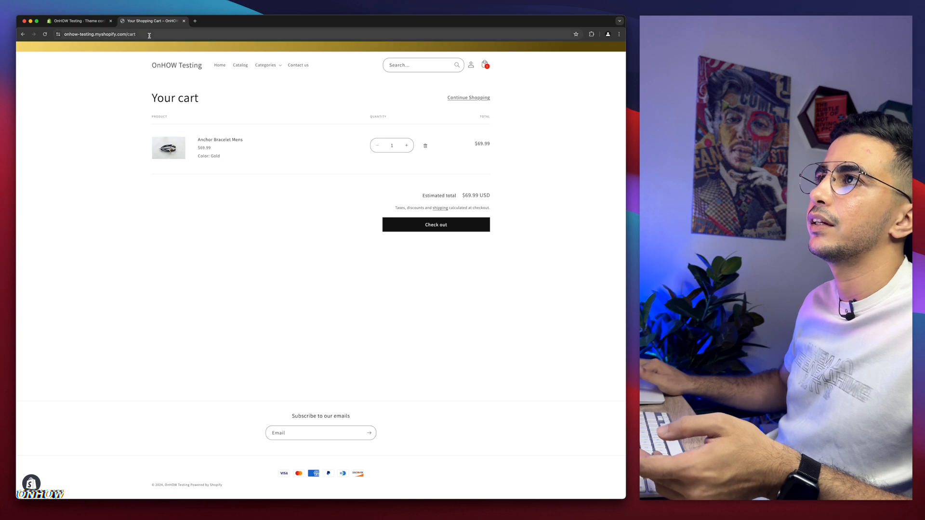